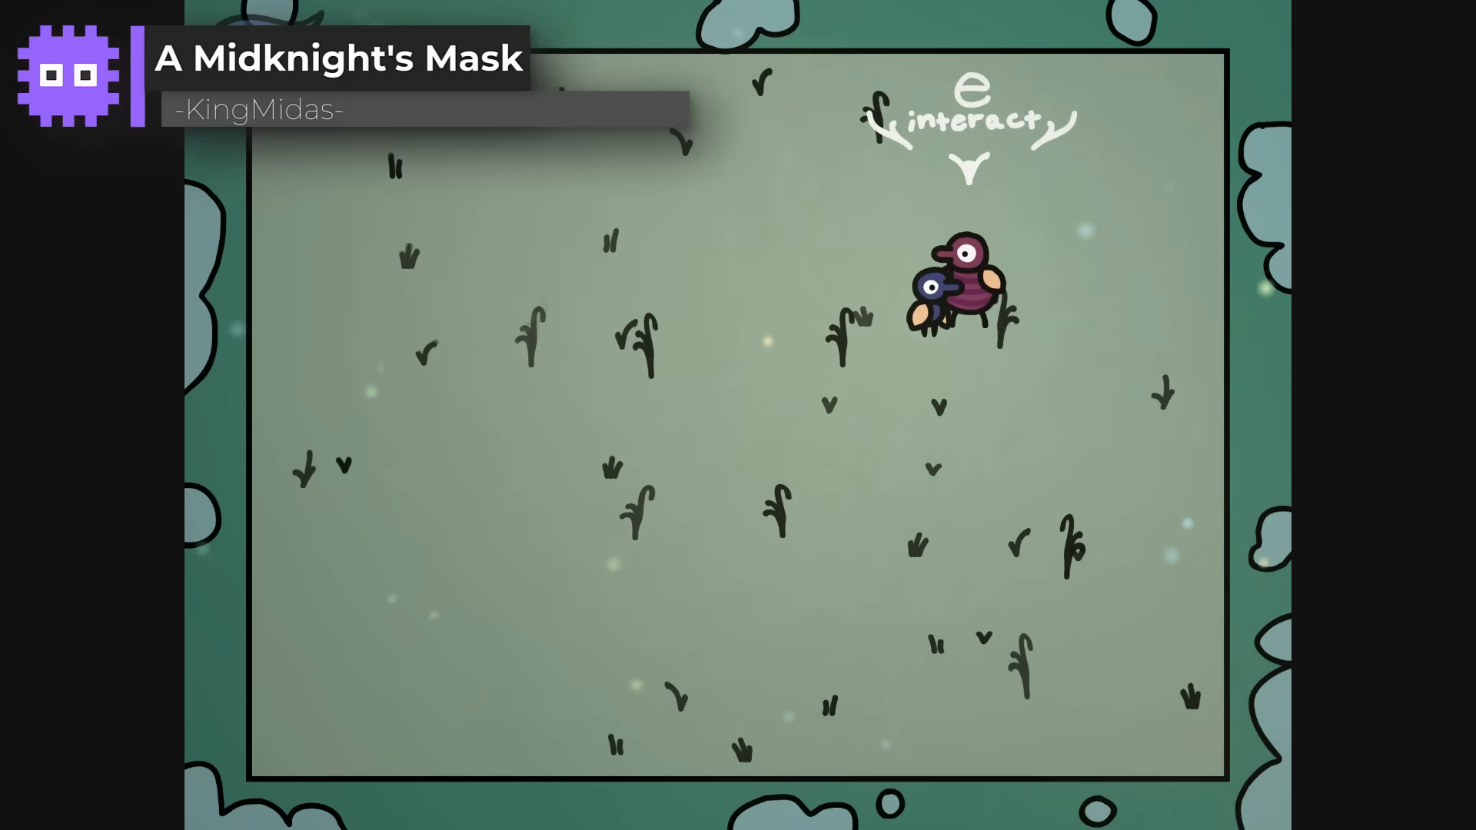
# Step: Press E in A Midknight's Mask to move the two birds across the field
pyautogui.press('e')
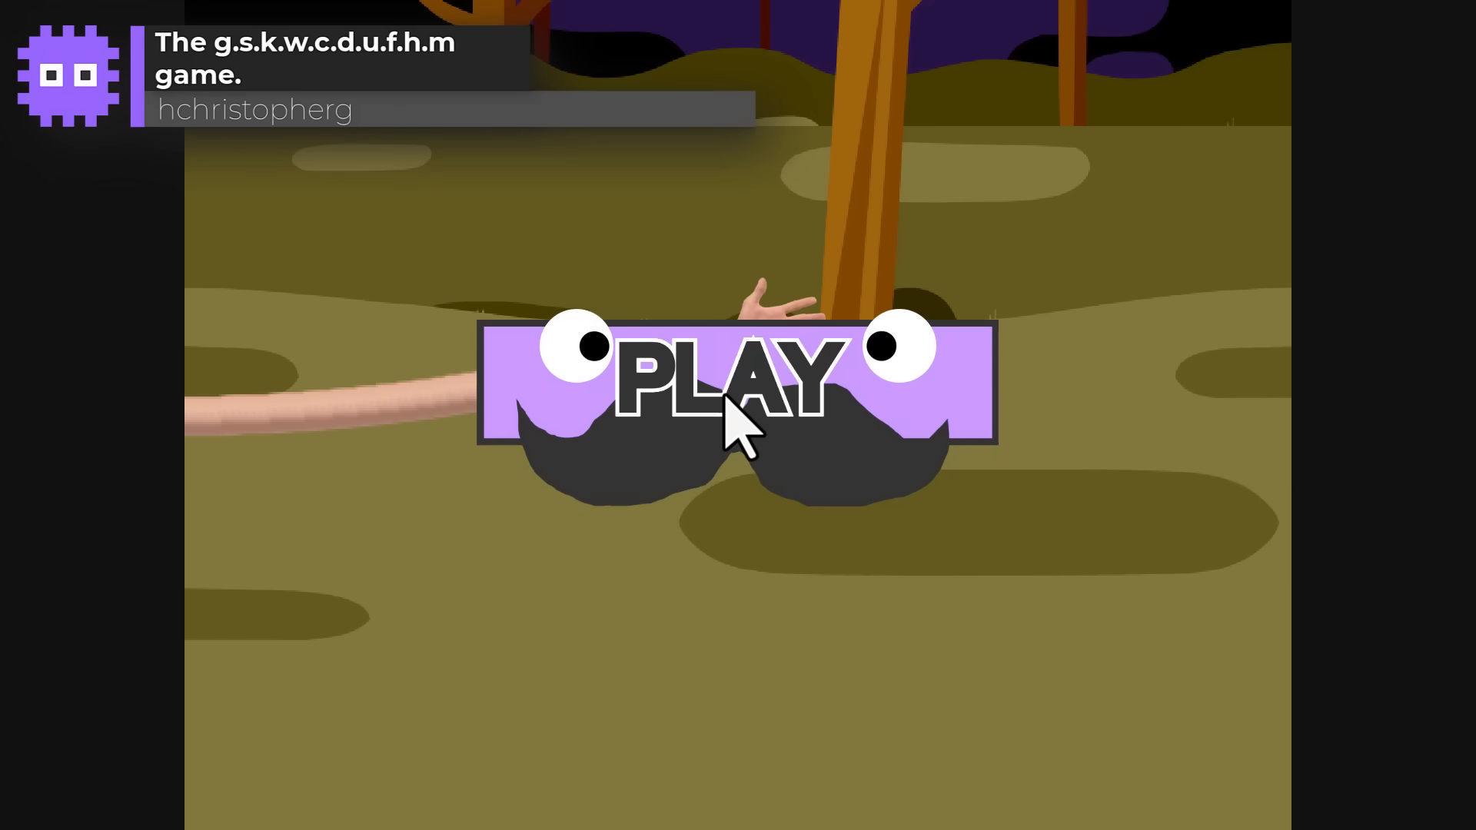
# Step: Start One Unusual Night and advance the detective's opening dialogue twice with Space
pyautogui.click(734, 382)
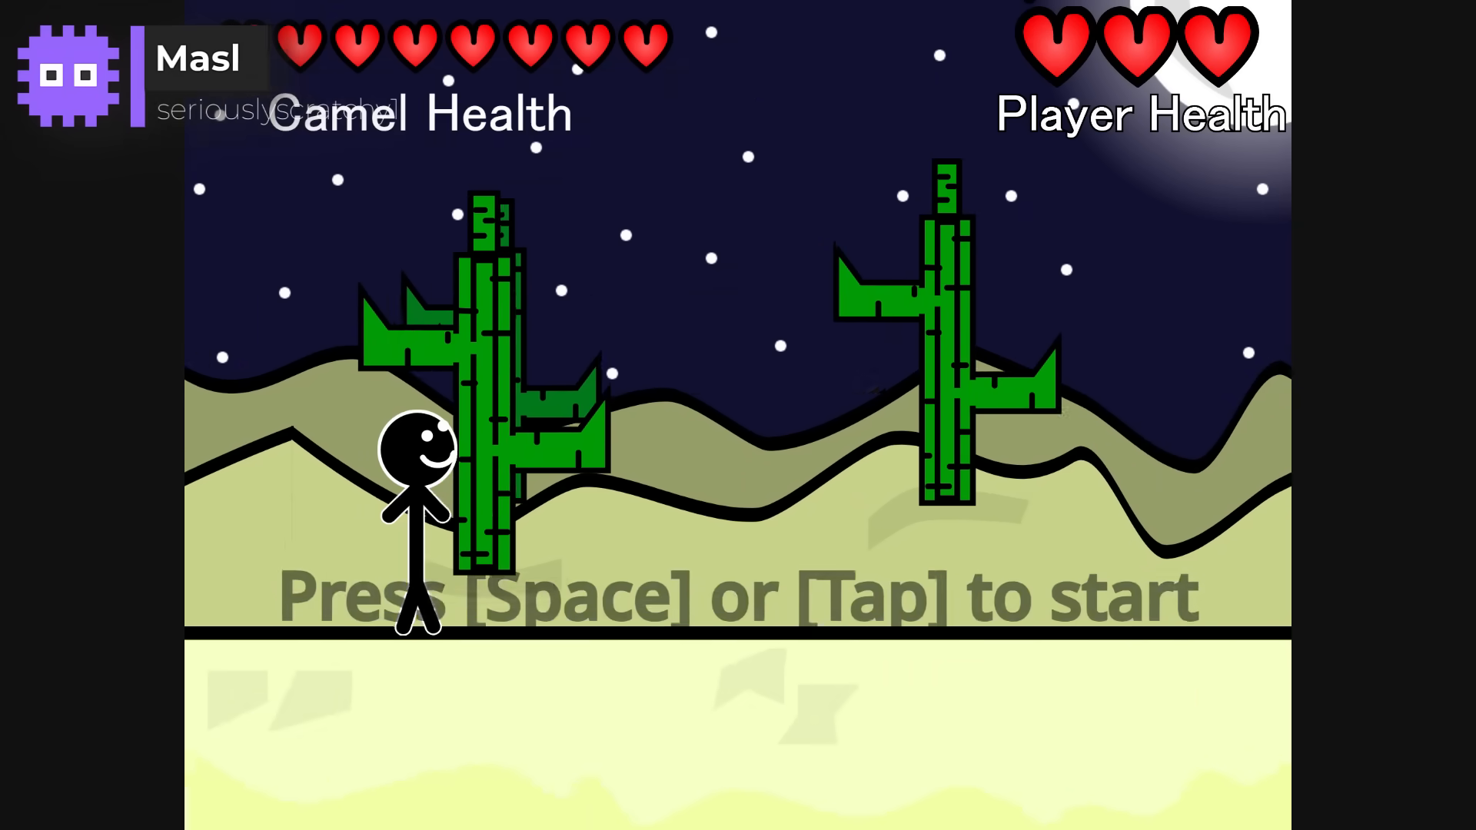
pyautogui.press('space')
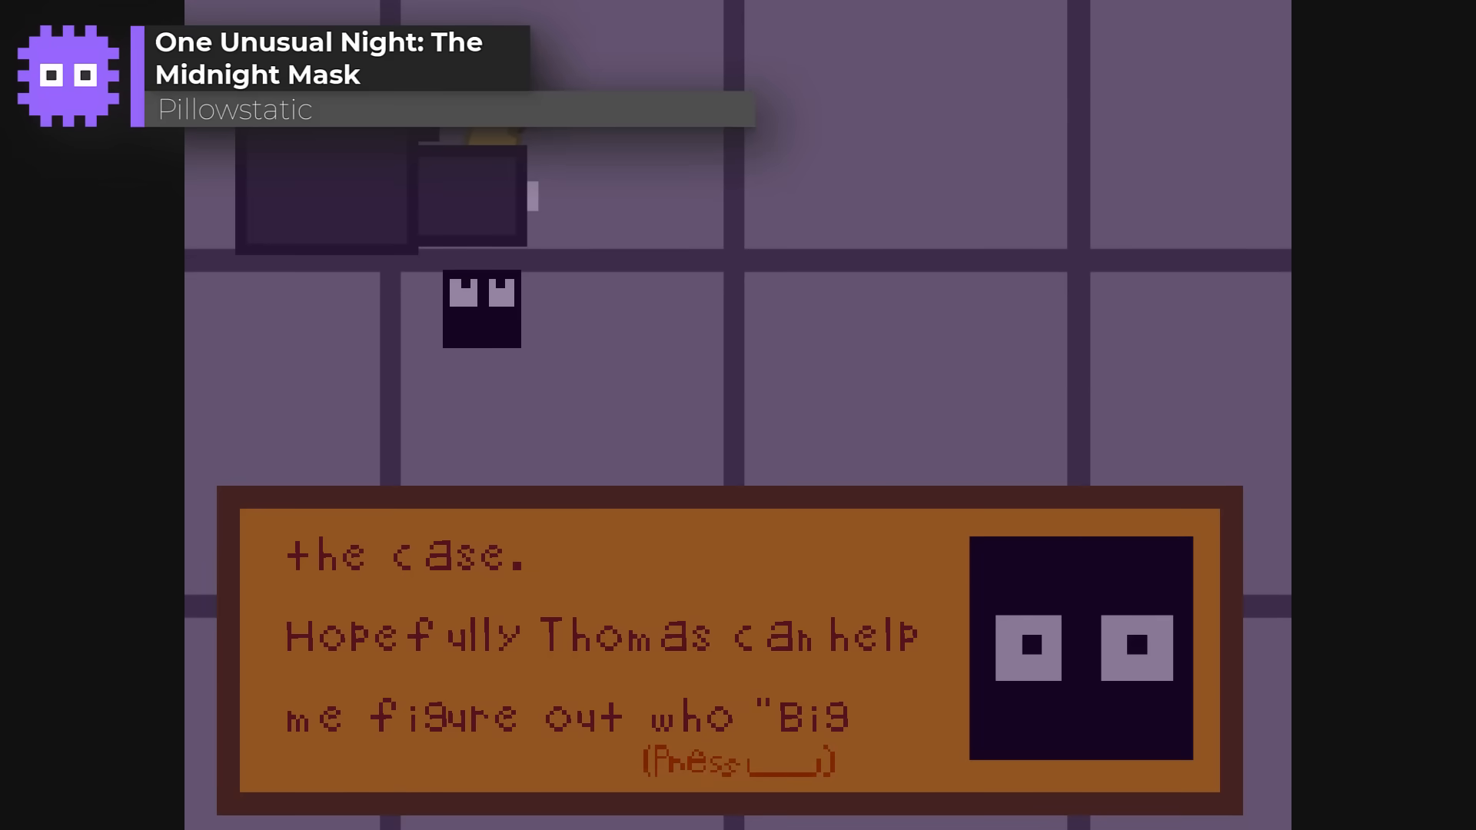
pyautogui.press('space')
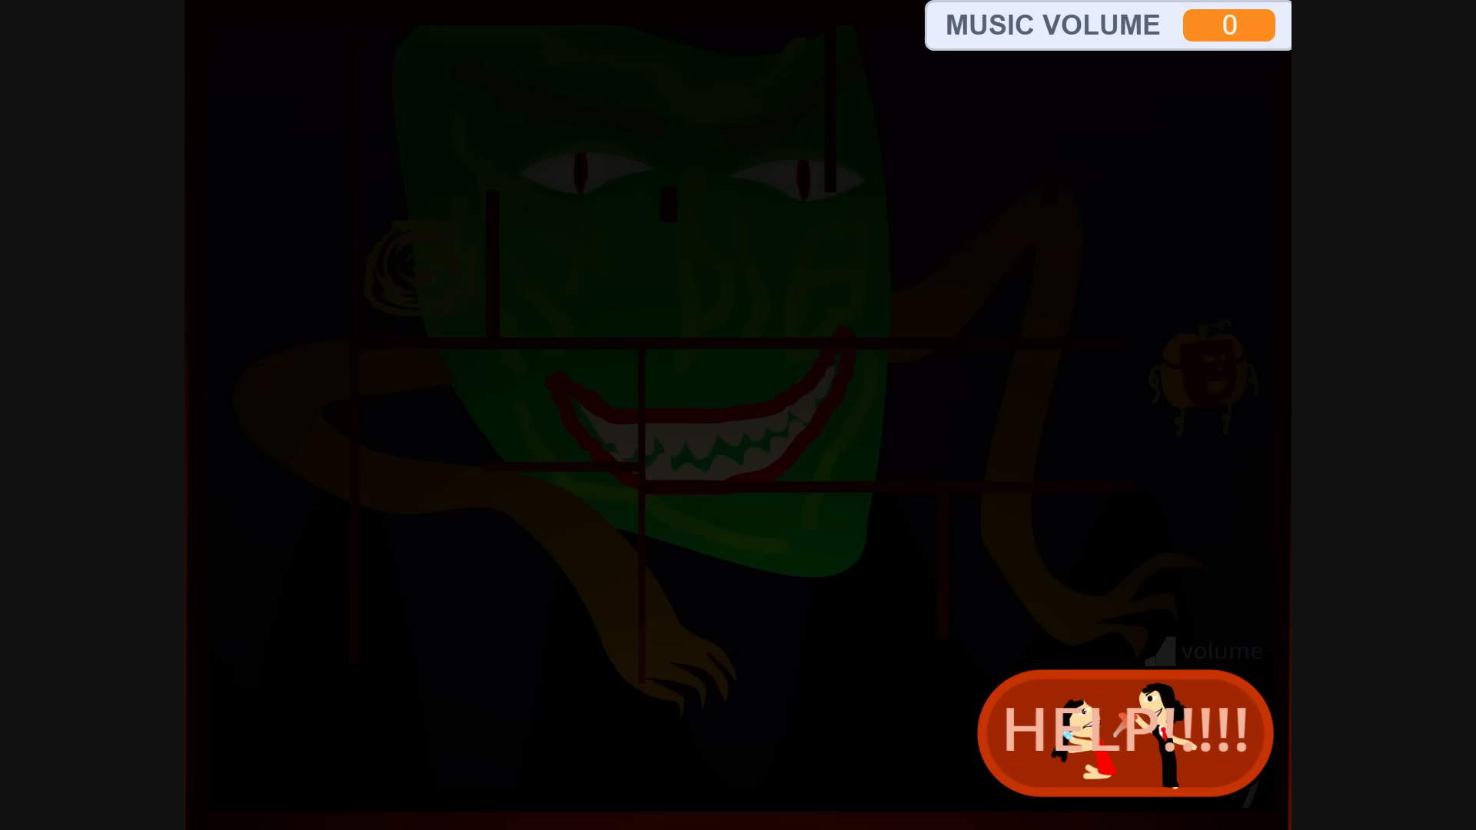
# Step: Trigger the HELP!!!! button on the green monster horror game's stage
pyautogui.click(1124, 733)
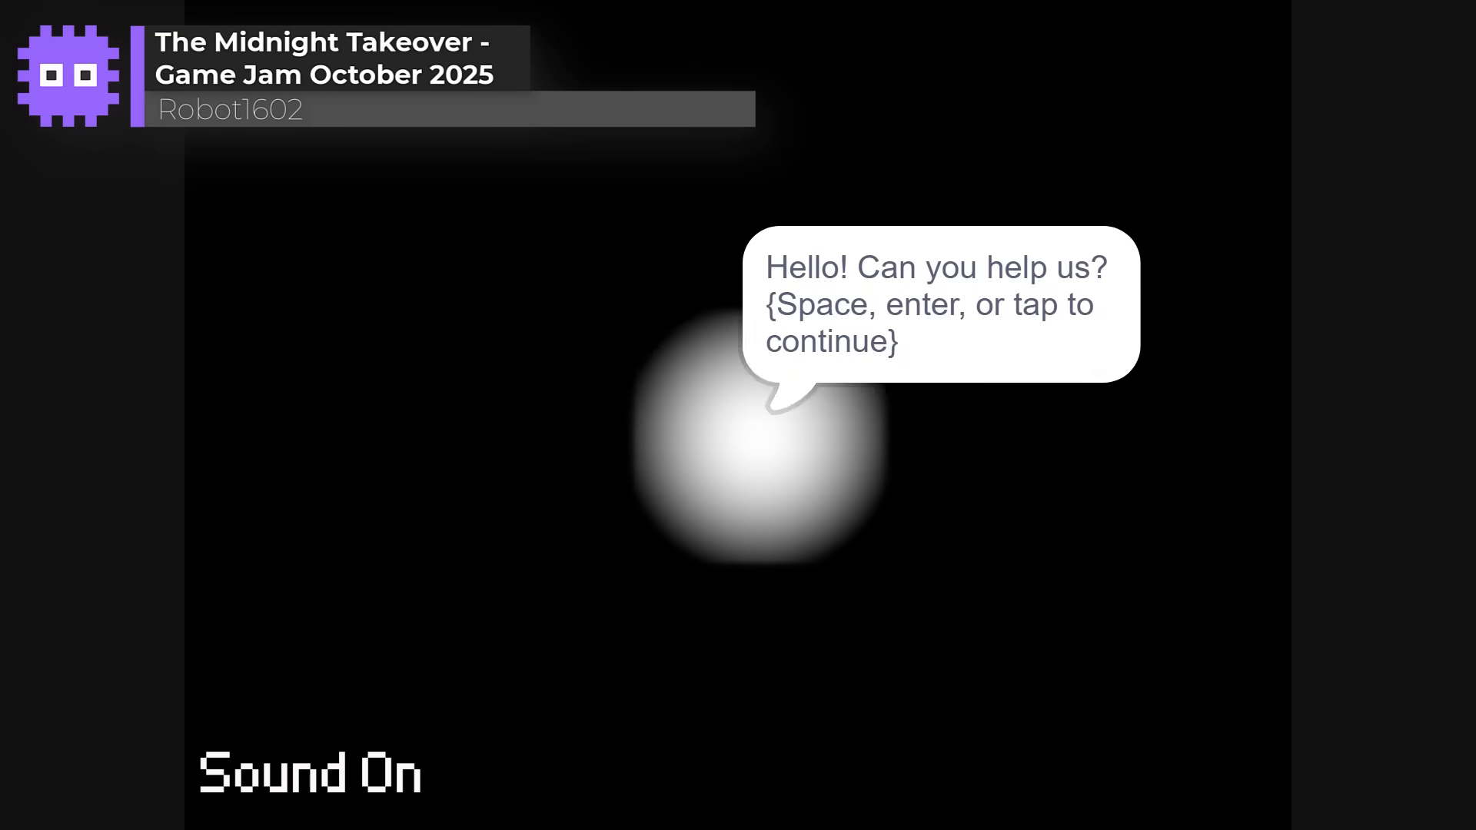
# Step: Continue The Midnight Takeover past its opening plea for help
pyautogui.press('space')
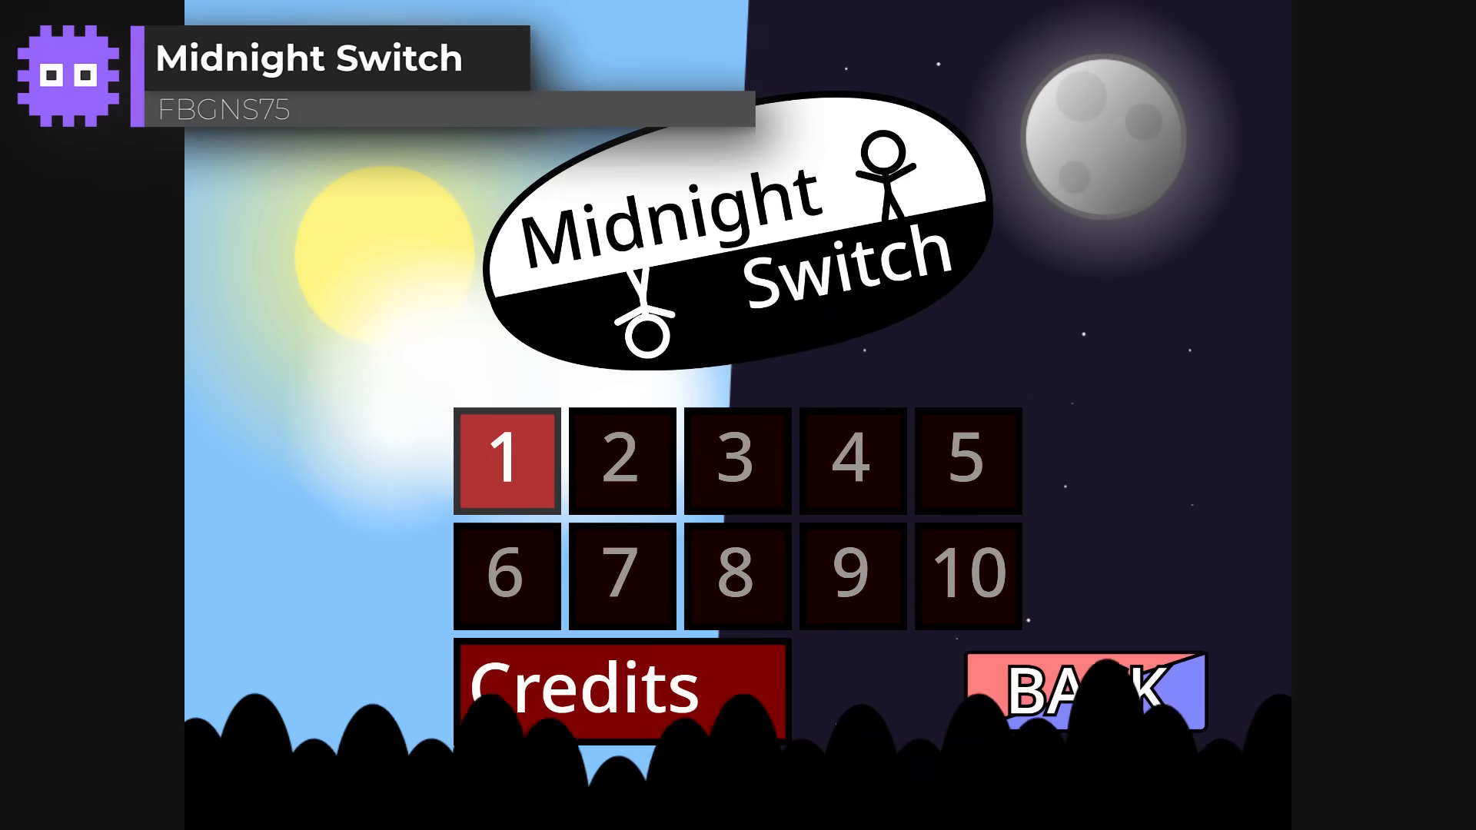
# Step: Pick a Midnight Switch level, then finish the Halloween mask dialogue and give candy
pyautogui.click(504, 460)
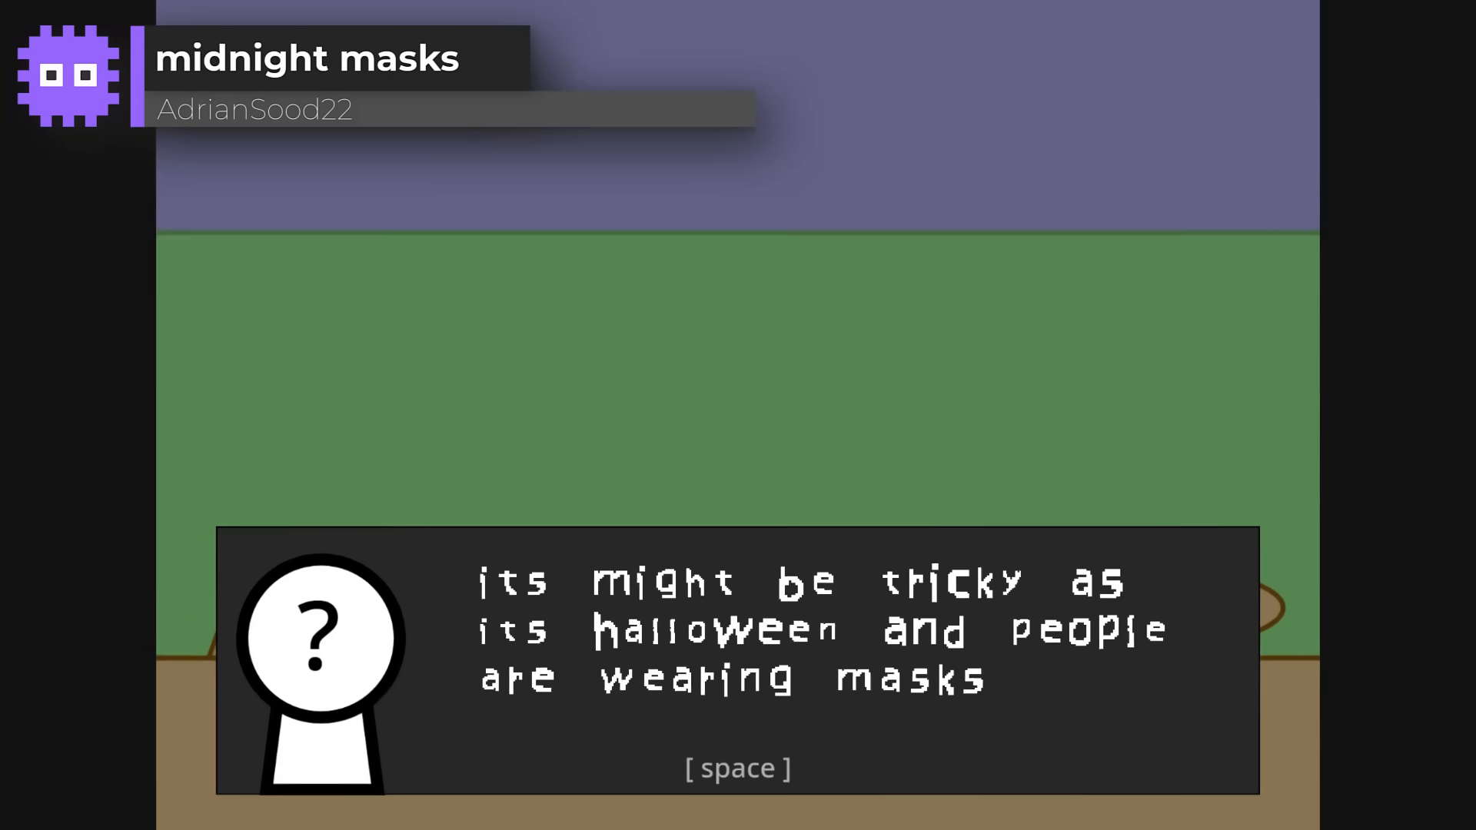
pyautogui.press('space')
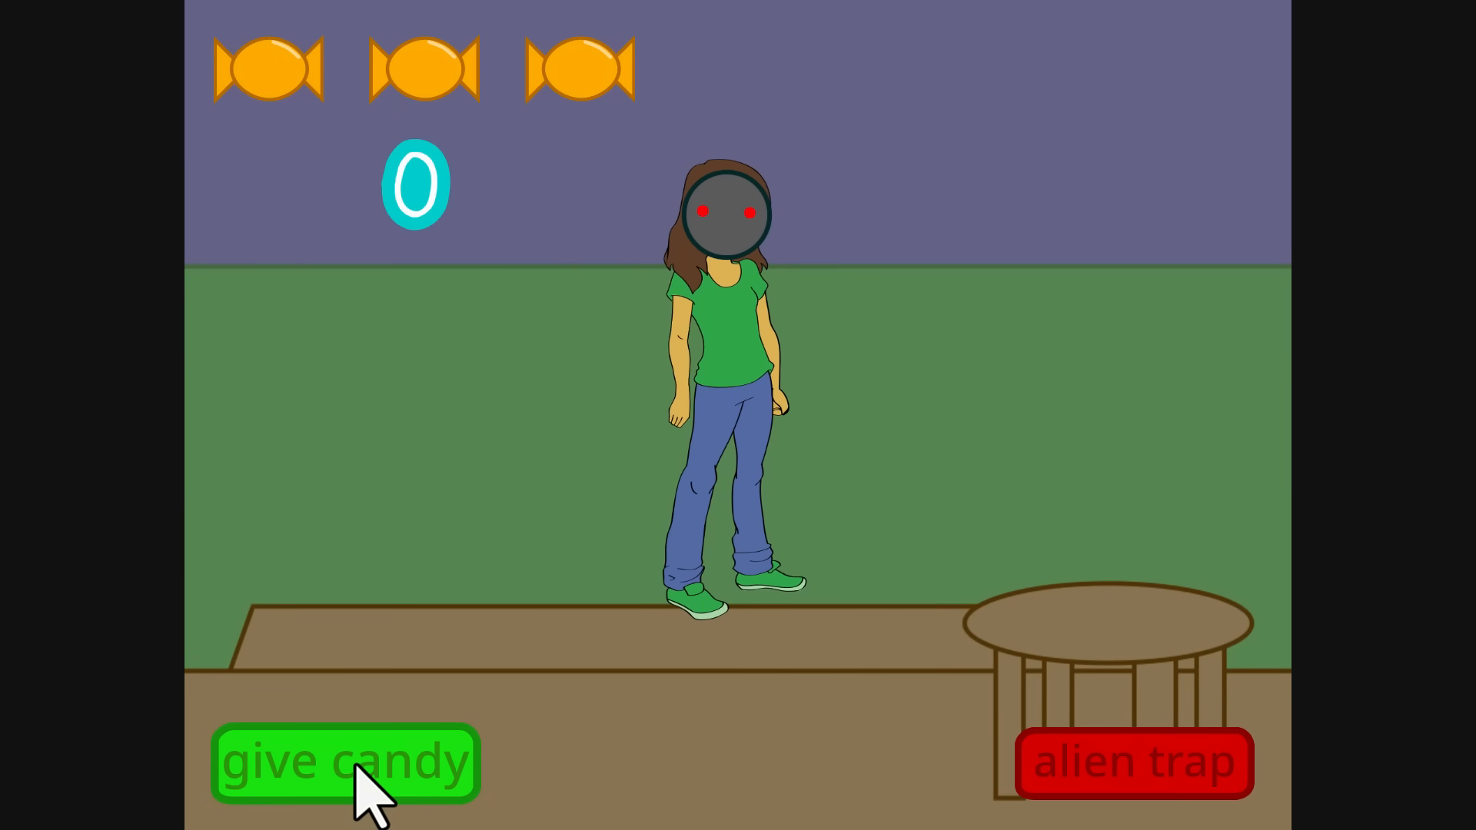
pyautogui.click(344, 762)
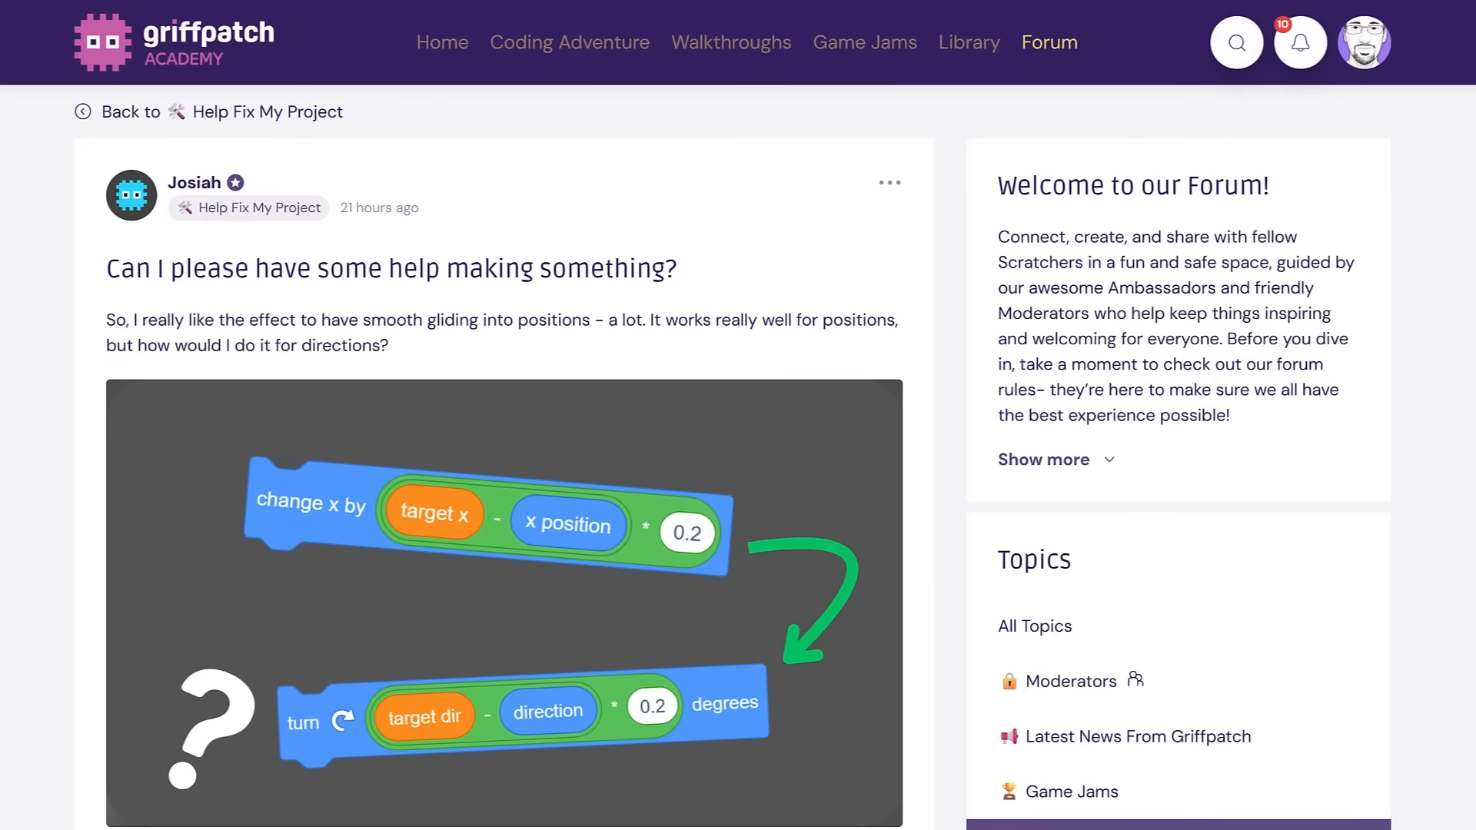
# Step: Start a reply to the 'Very yes!!!' comment, then go to the Coding Adventure page
pyautogui.scroll(-3)
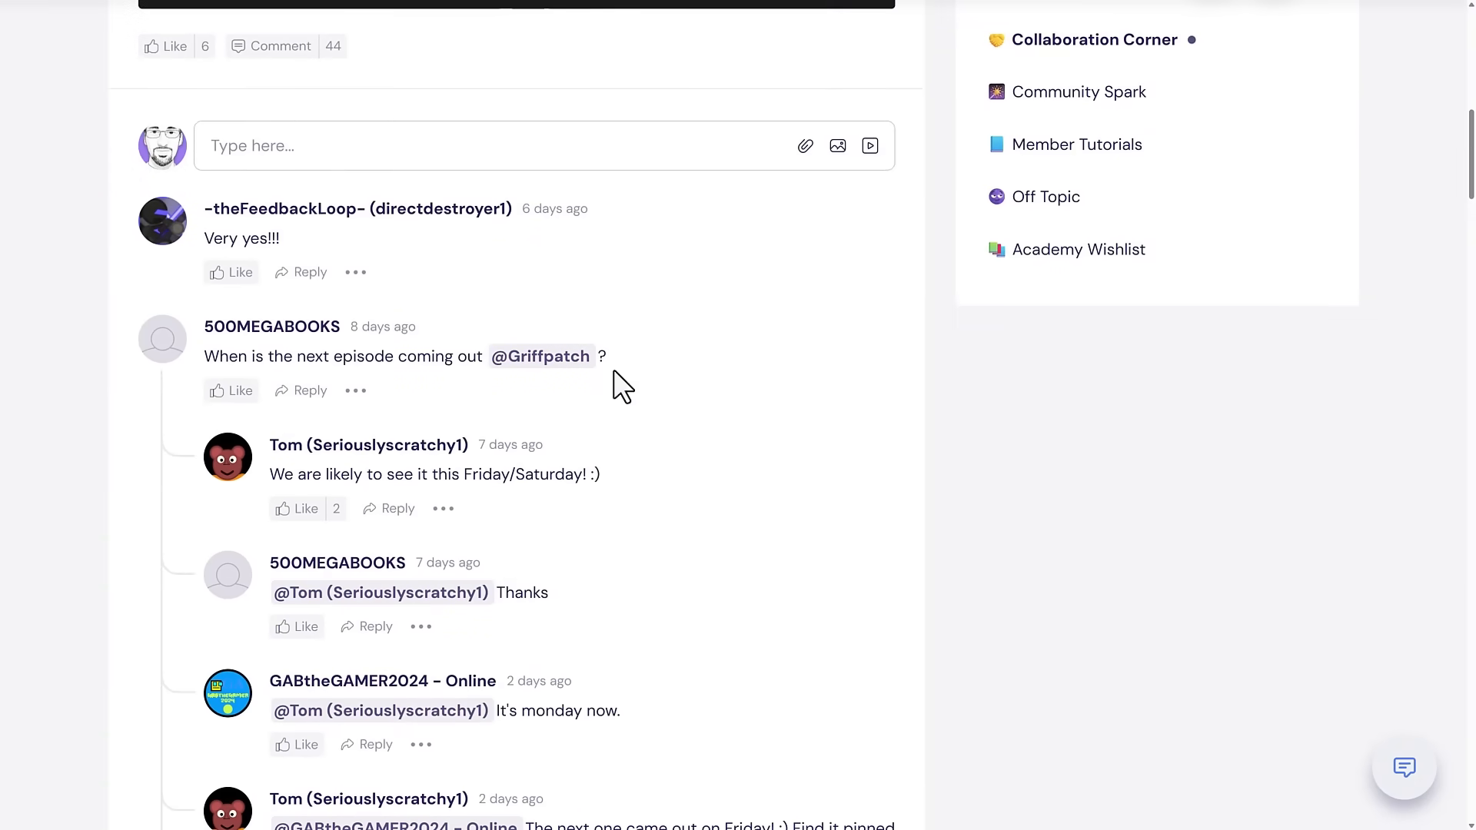
pyautogui.click(309, 272)
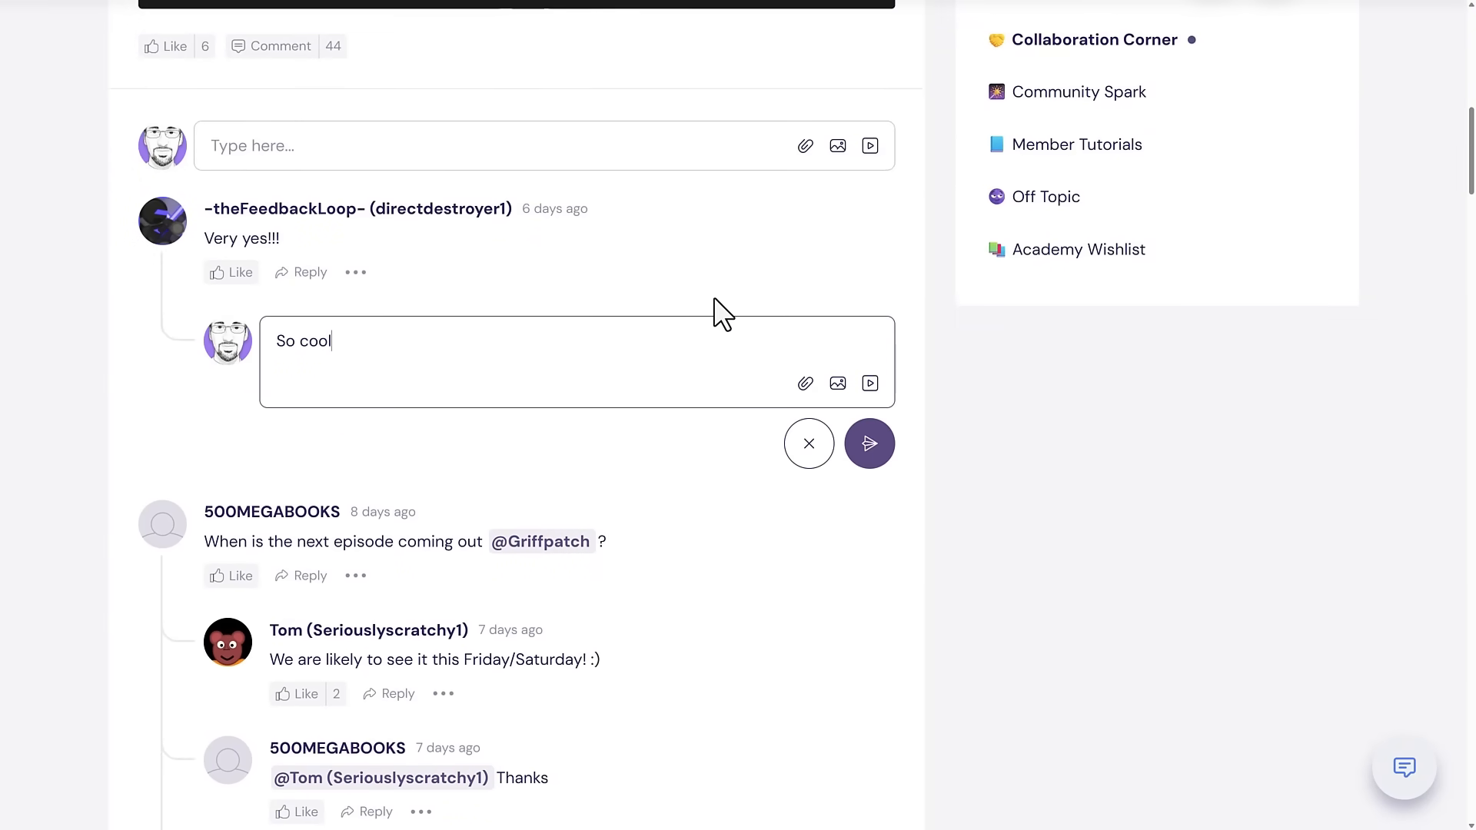
pyautogui.click(600, 34)
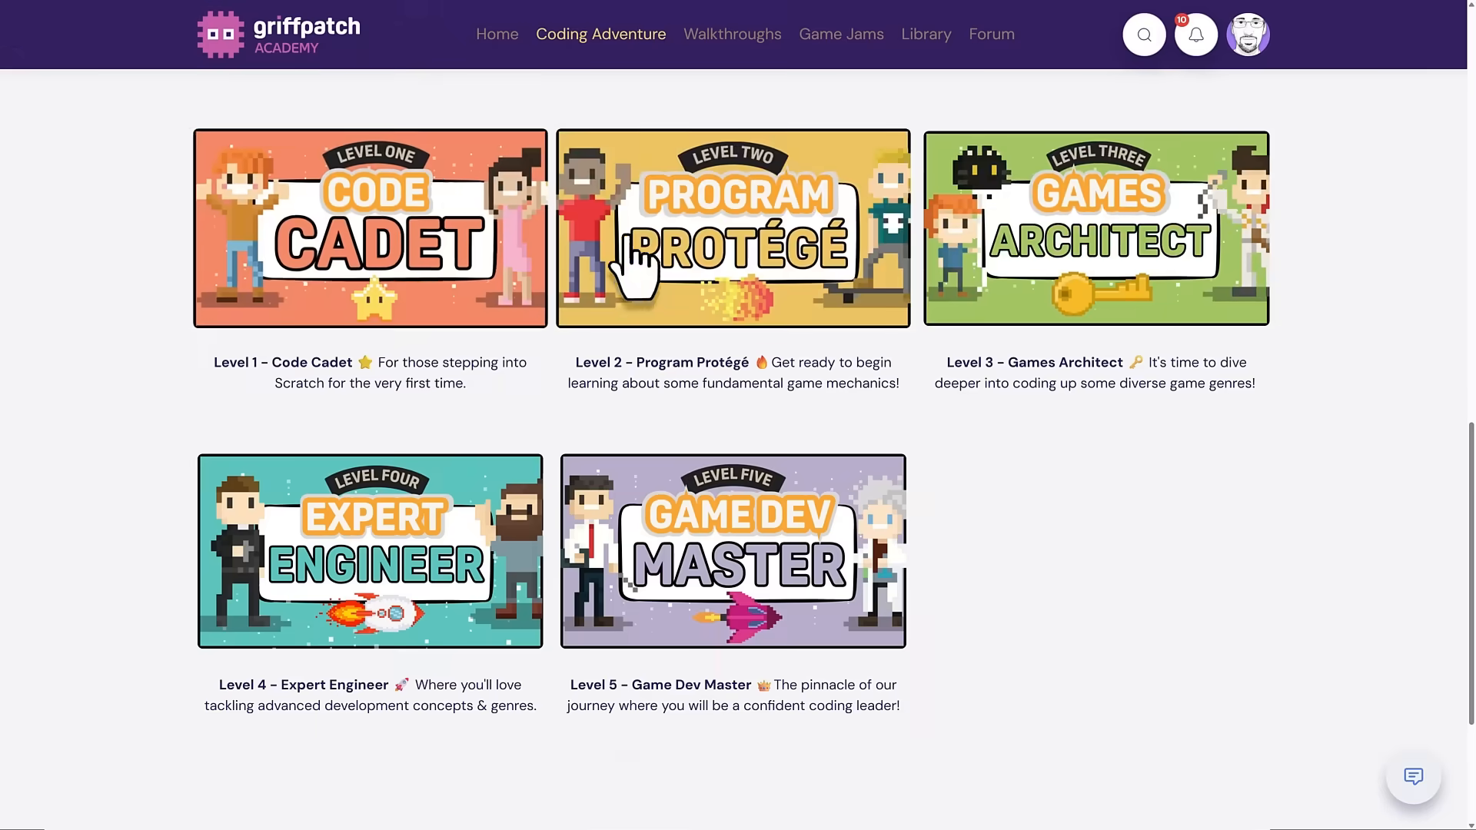